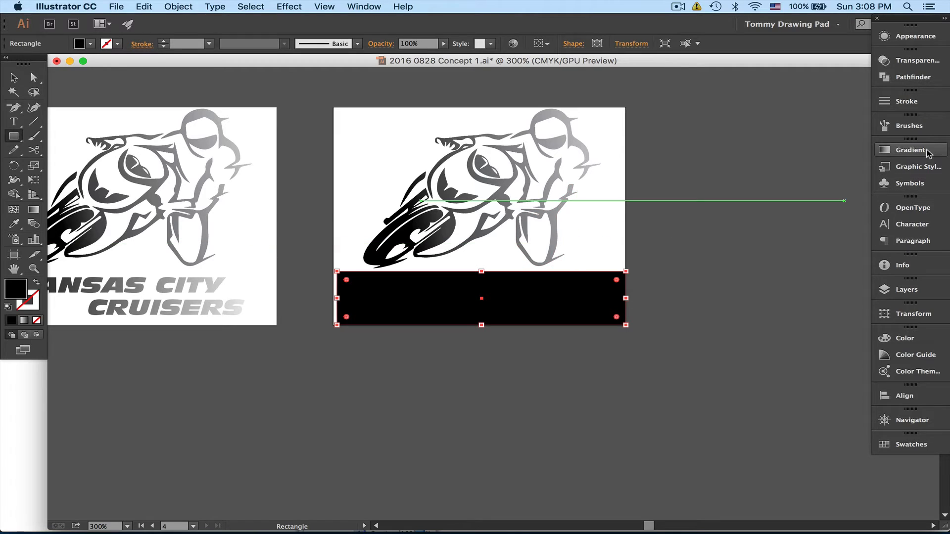
Step: Fill the rectangle below the motorcycle with a white-to-black linear gradient
left_click(910, 150)
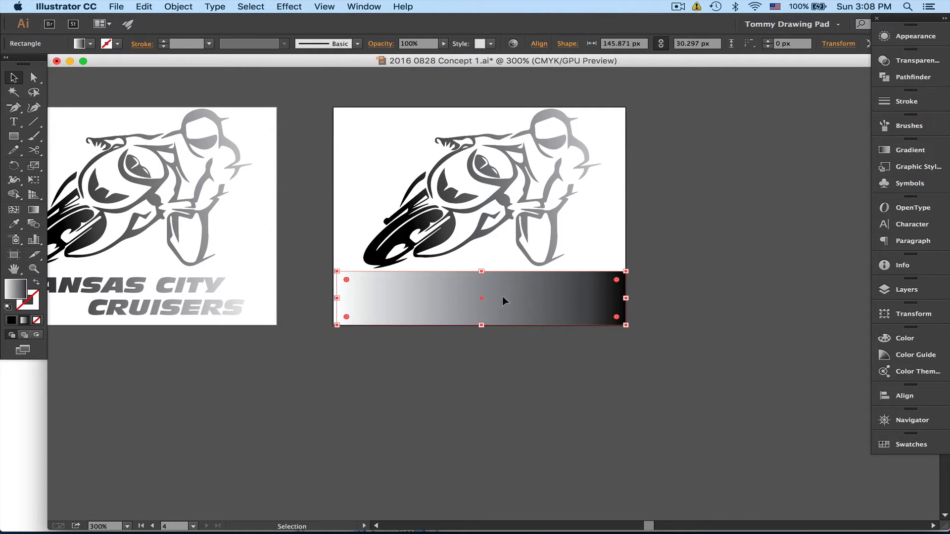
mouse_move(891, 287)
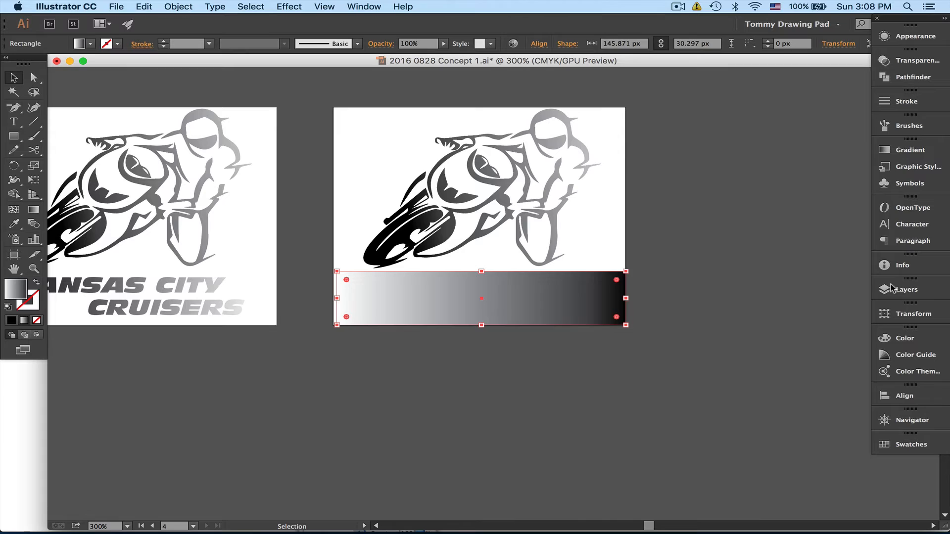
Step: Select the Rectangle, CRUISERS and KANSAS CITY objects in Layer 2 together
left_click(905, 289)
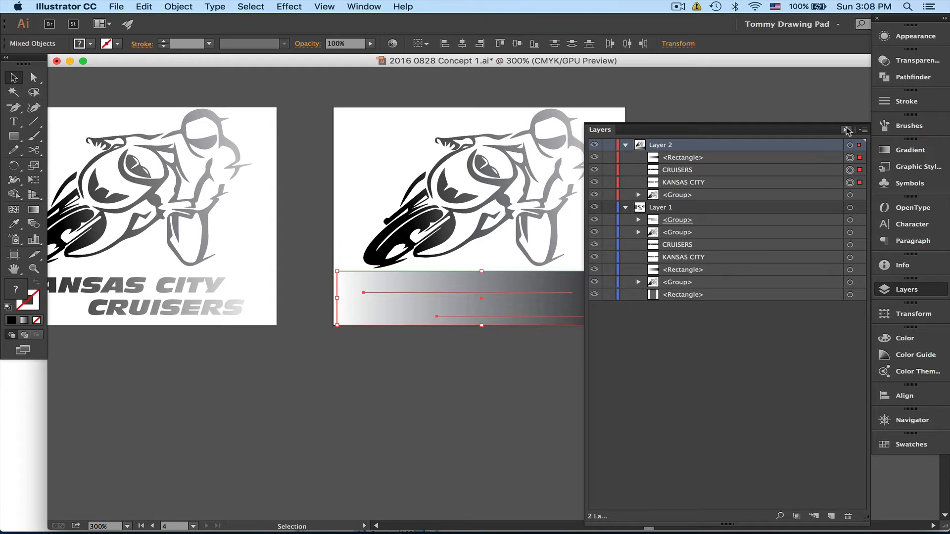
left_click(847, 130)
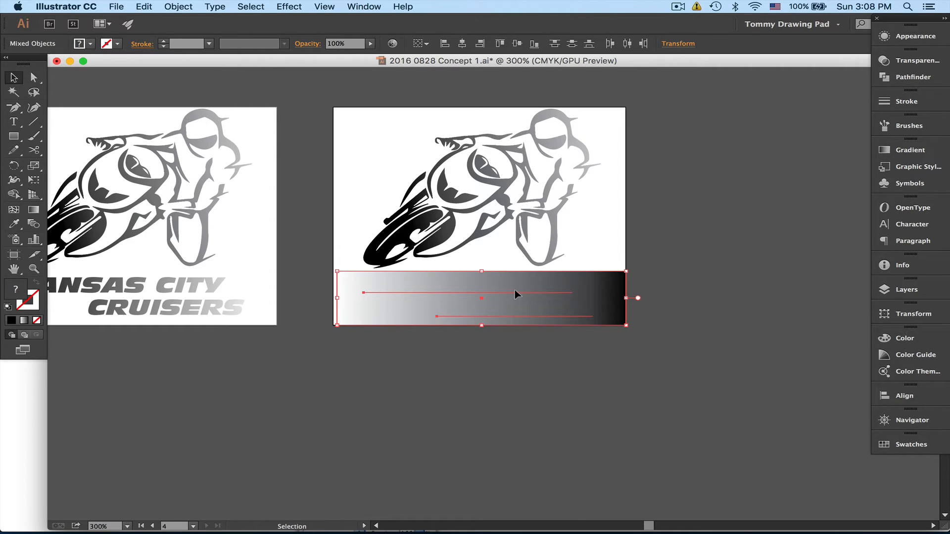
mouse_move(470, 329)
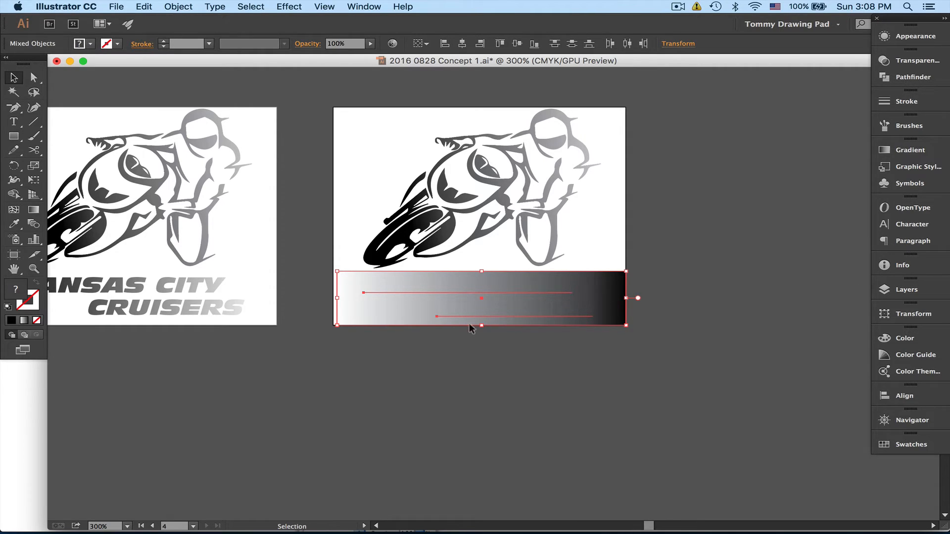
mouse_move(912, 39)
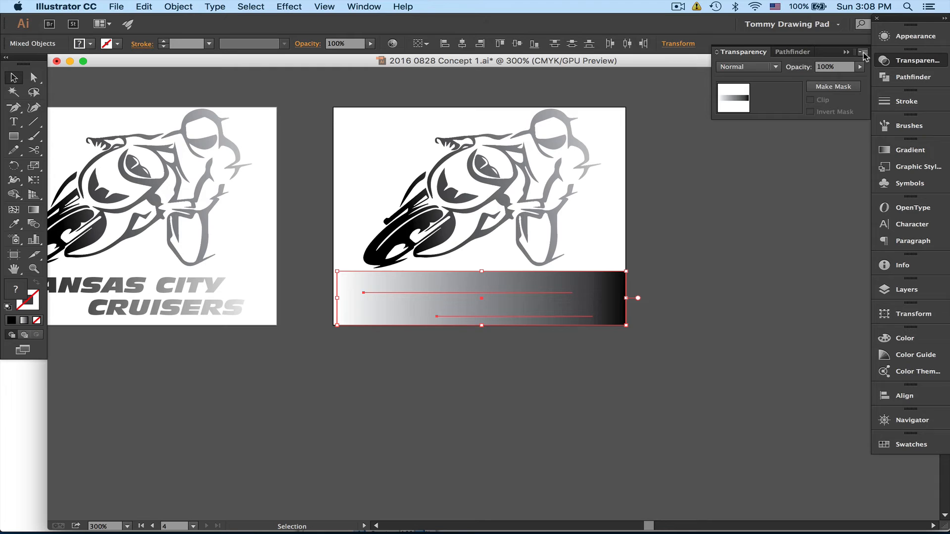
Step: Make the gradient rectangle an opacity mask over the text and enter mask editing
left_click(861, 51)
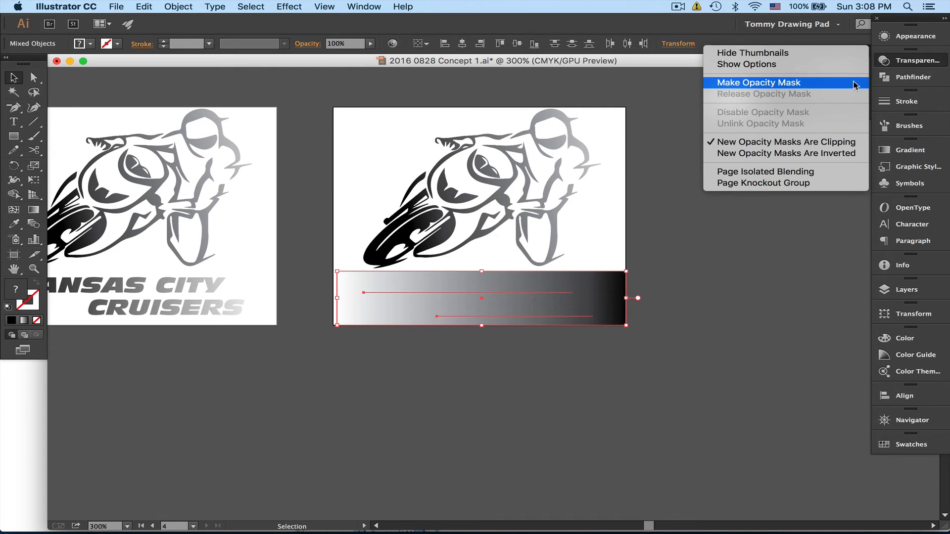
left_click(758, 82)
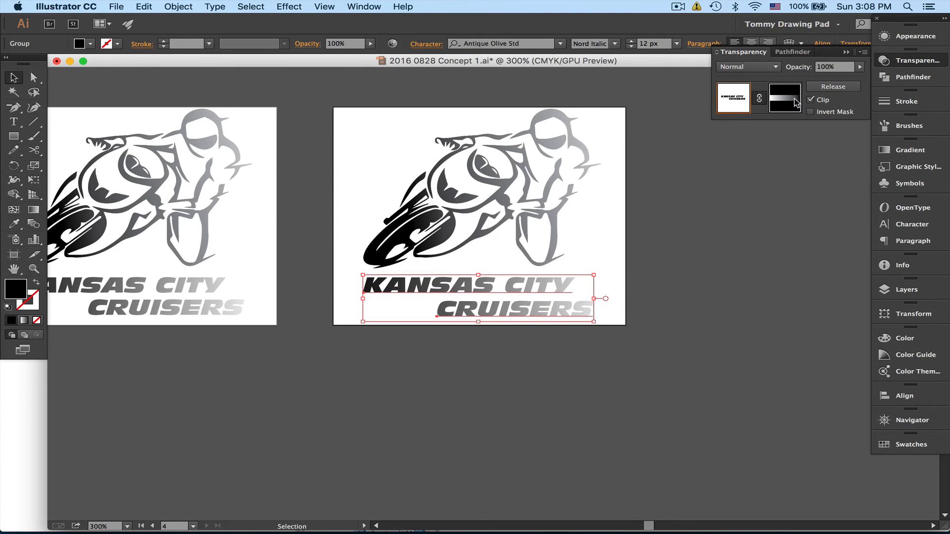
left_click(785, 97)
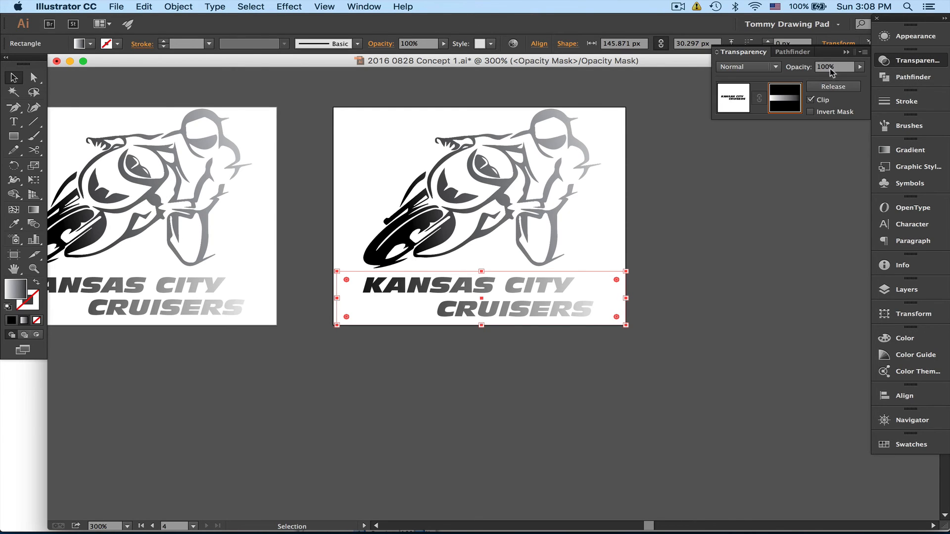
left_click(783, 97)
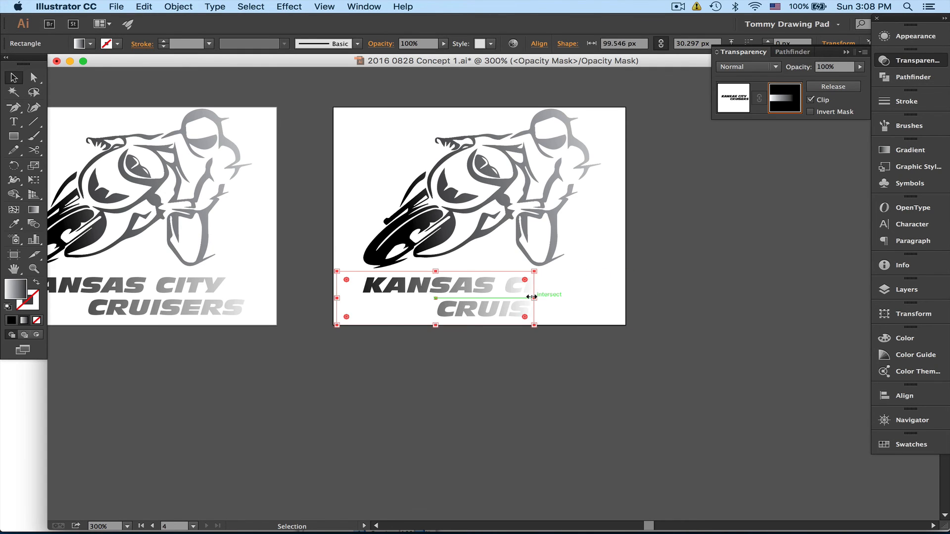
left_click_drag(531, 297, 625, 297)
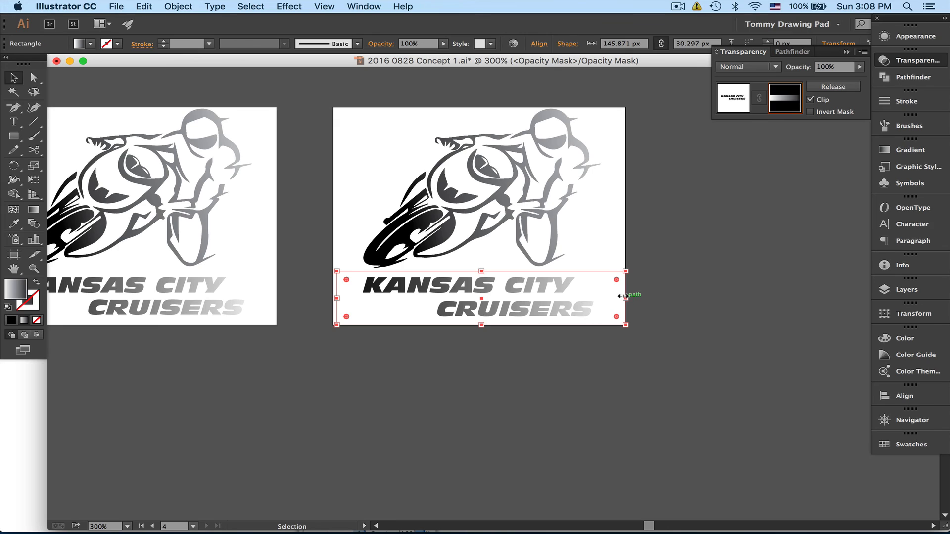